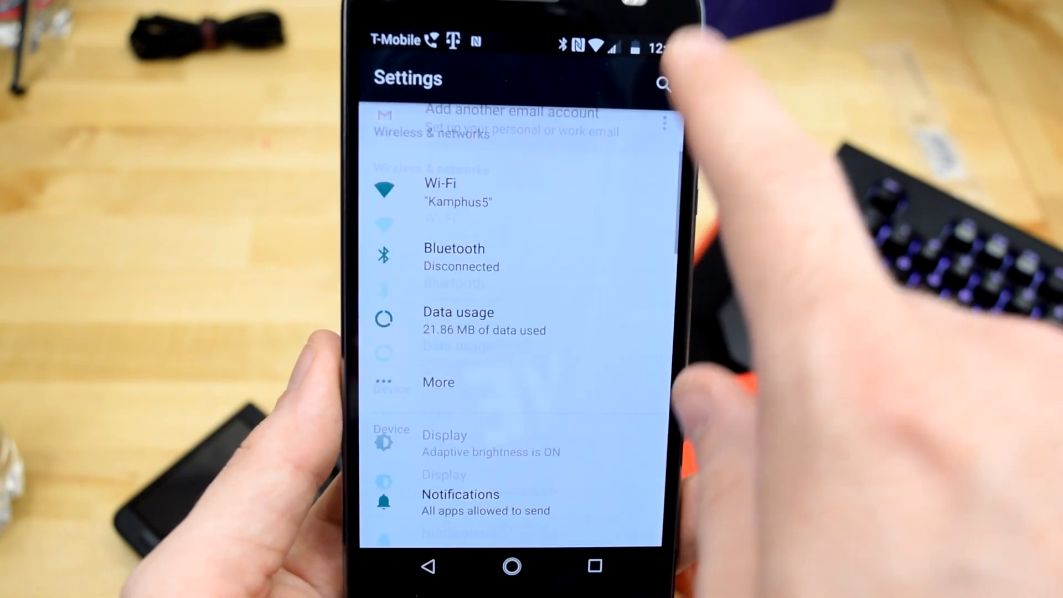
- Tap the build number in About phone until developer mode is enabled
scroll("down", 3)
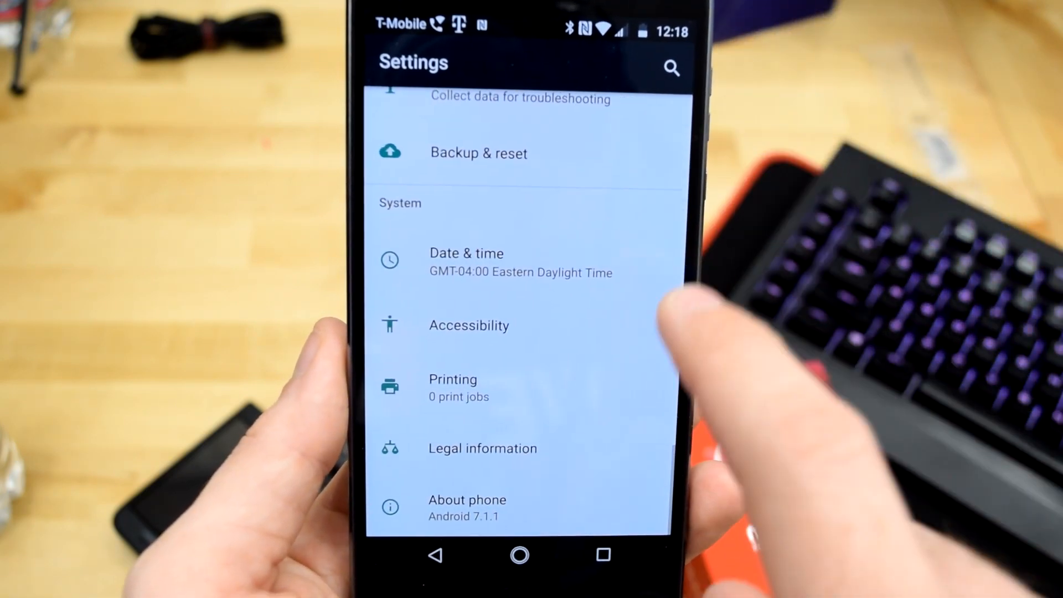
left_click(467, 499)
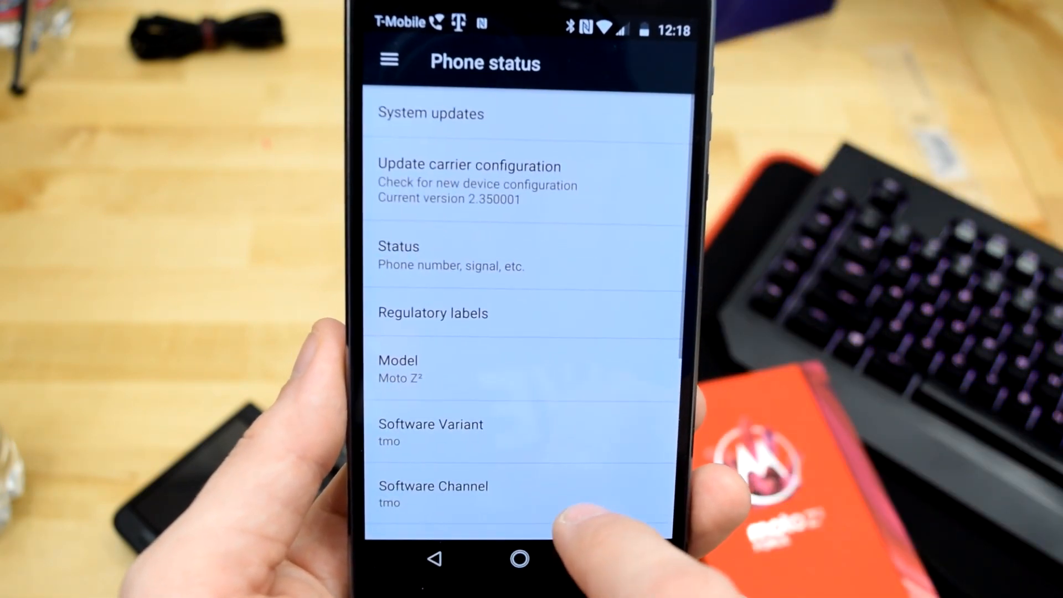
scroll("up", 3)
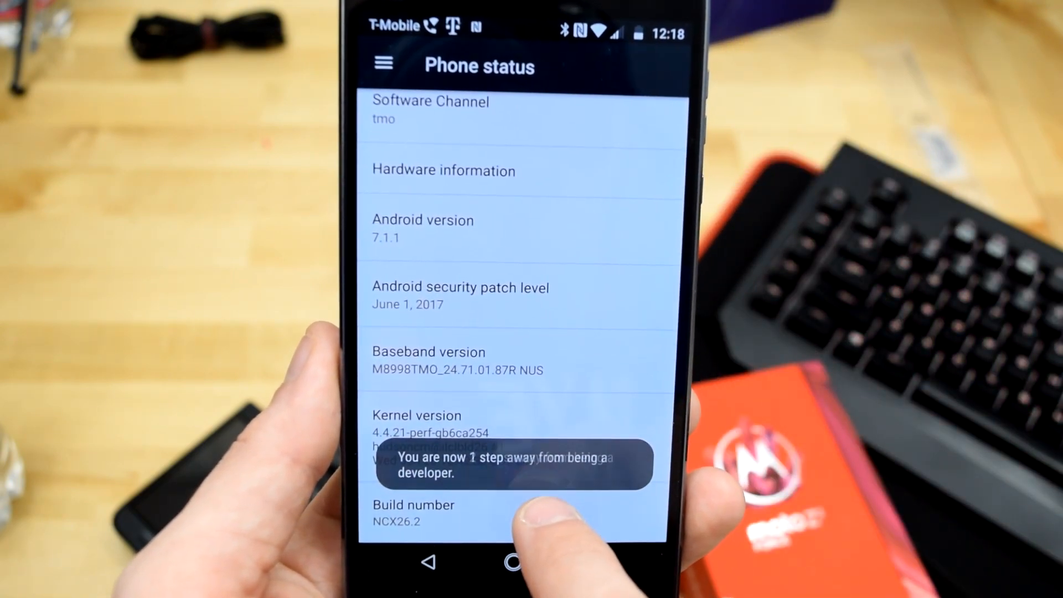
left_click(412, 515)
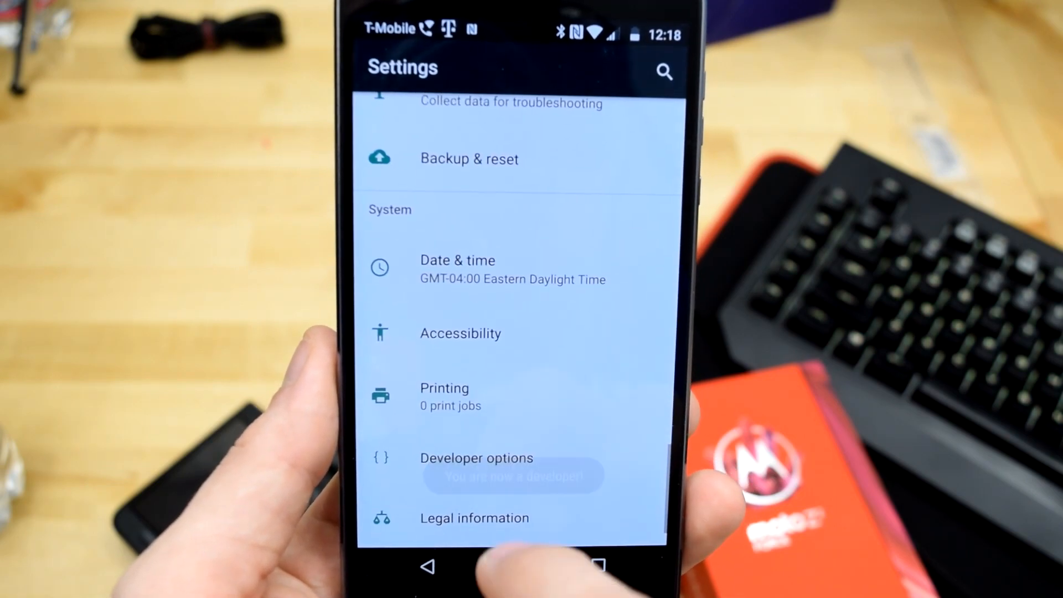
left_click(475, 458)
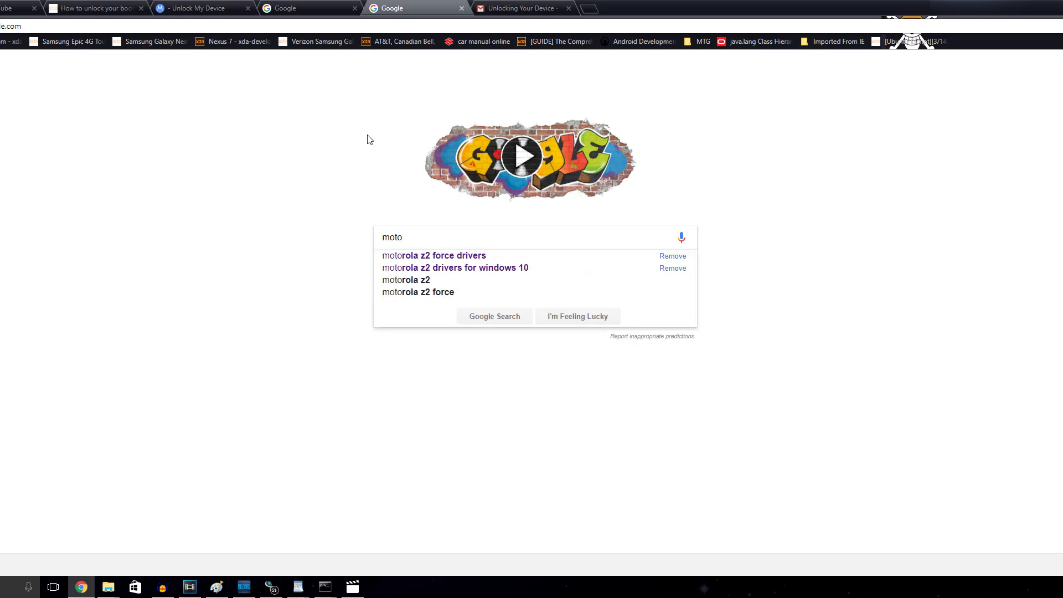
- Find Motorola Z2 Windows 10 drivers, reach the PC Sync page, then search for adb
left_click(455, 267)
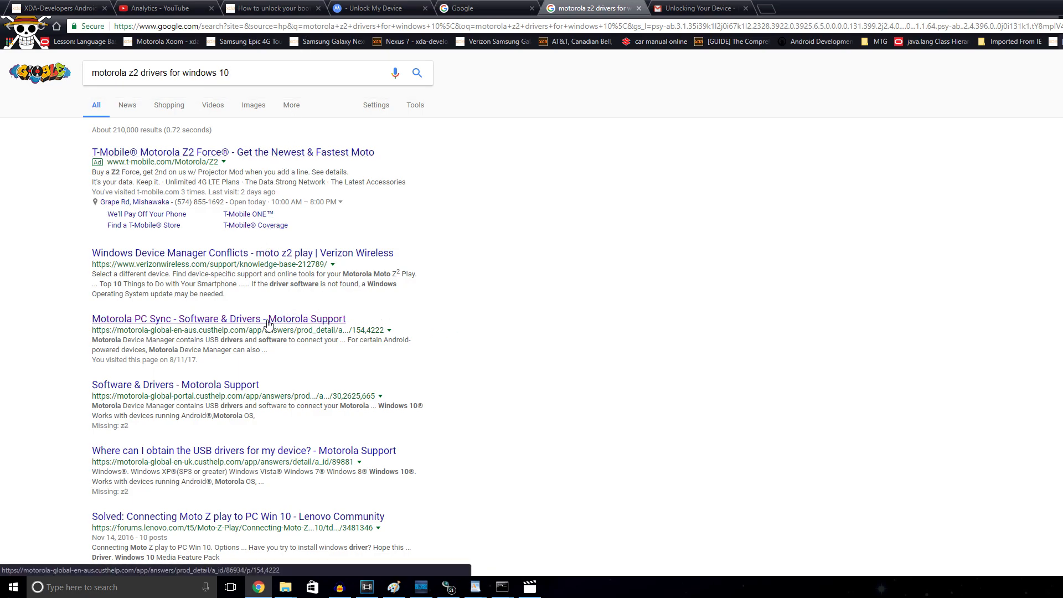
left_click(218, 318)
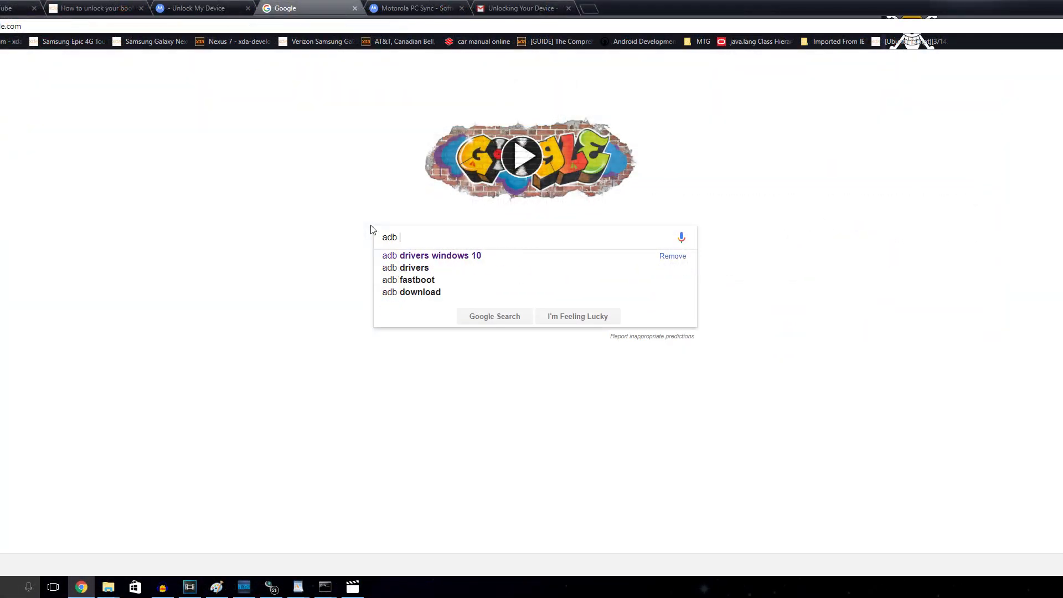
left_click(405, 266)
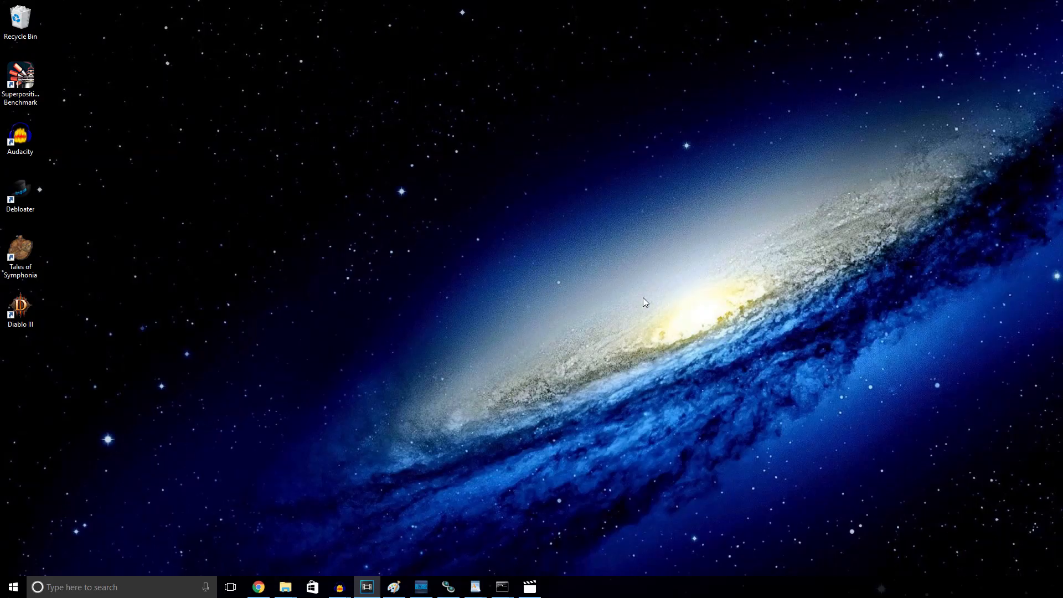
mouse_move(458, 292)
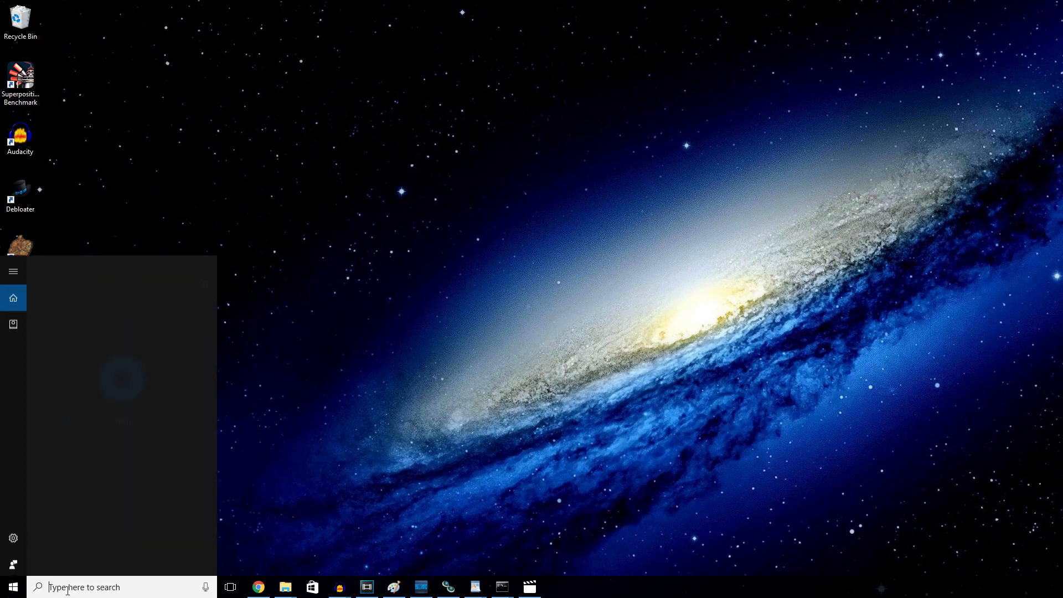
- Launch Command Prompt full-screen with 'adb devices' entered at the prompt
left_click(502, 586)
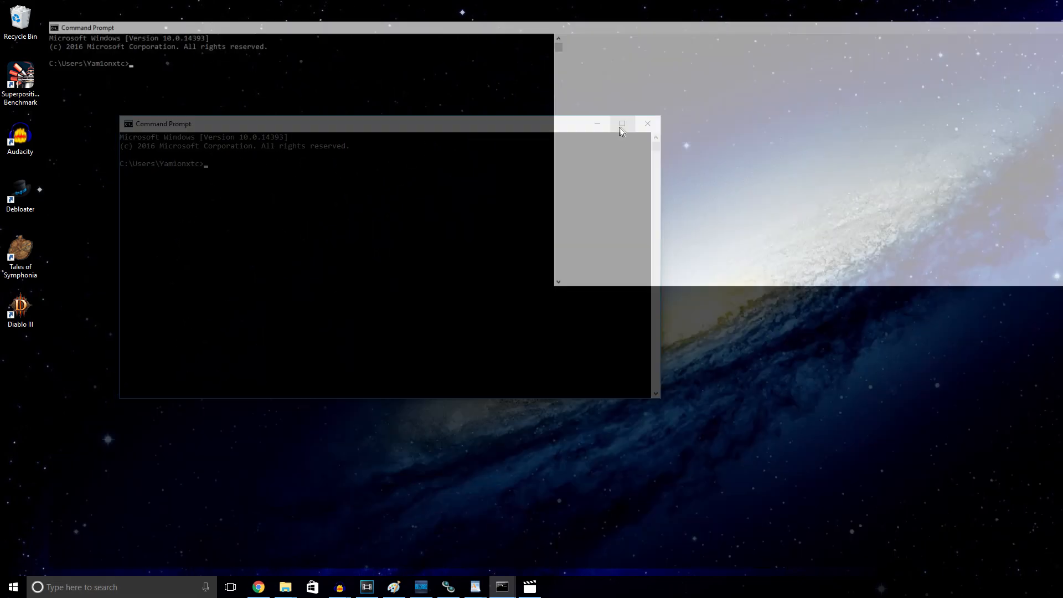
left_click(621, 123)
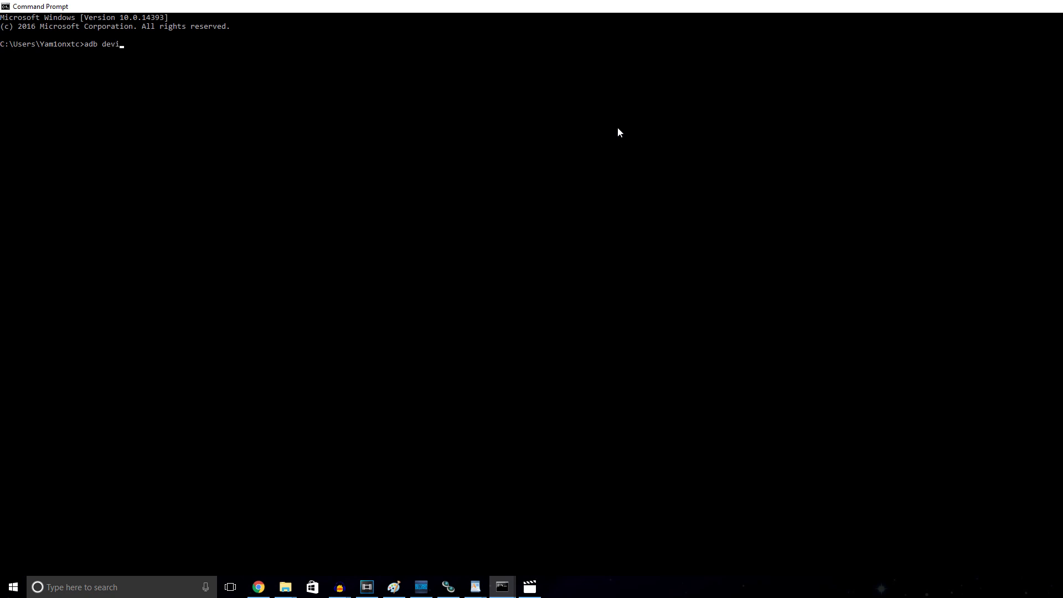
type("ces")
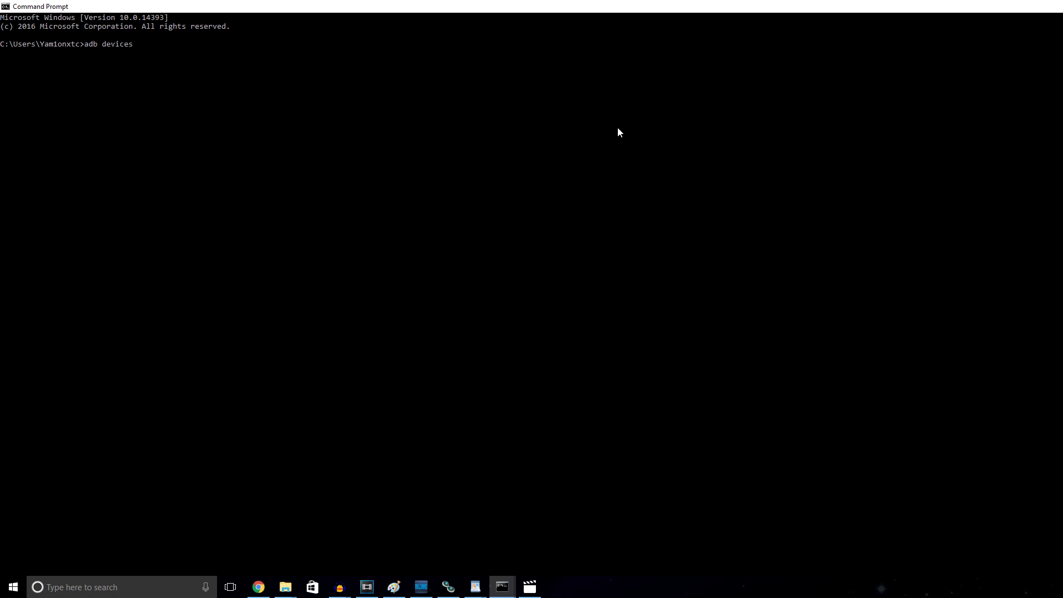